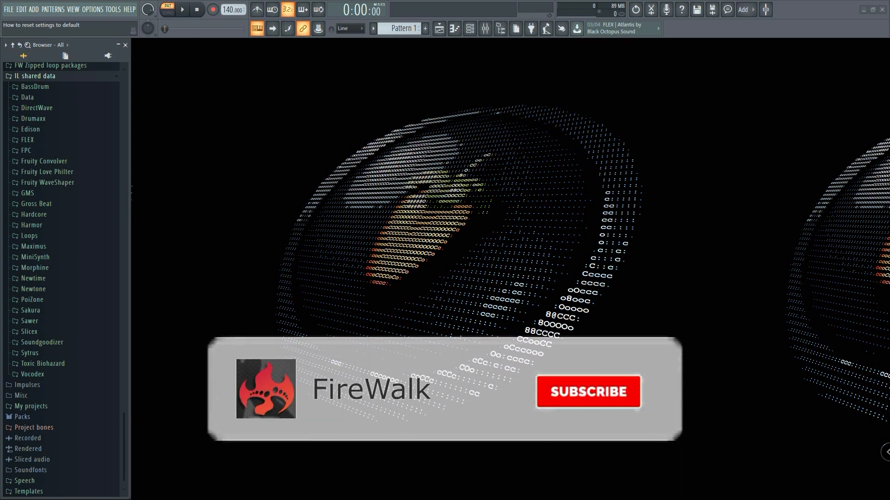
Collapse the expanded IL shared data folder in the Browser tree.
left_click(588, 392)
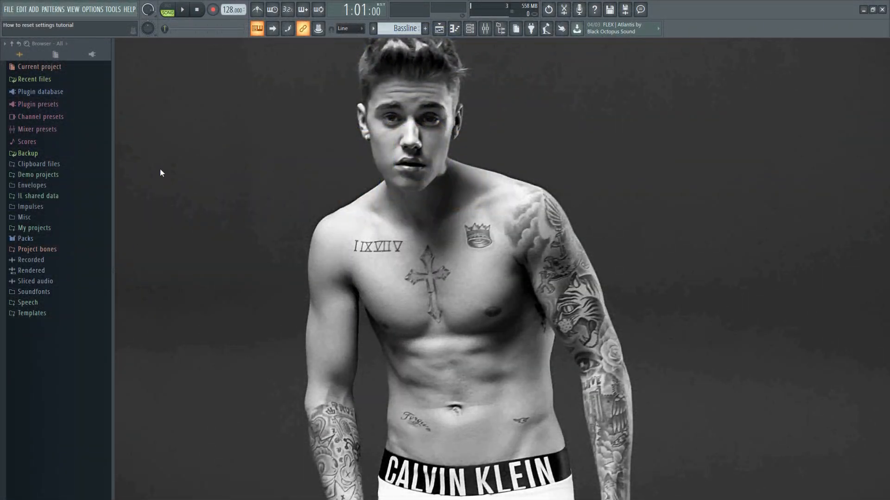
Open the FL Studio Diagnostic Report from the Help menu.
left_click(130, 9)
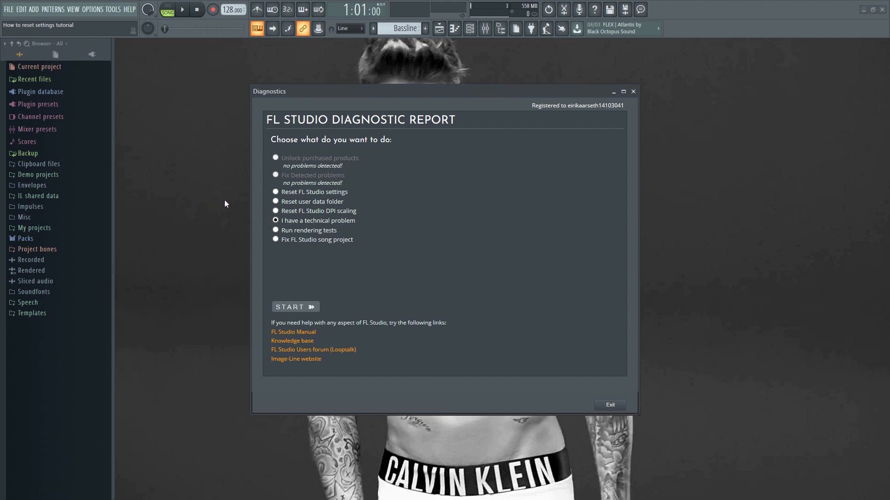
Run 'Reset FL Studio settings', confirm and acknowledge the reset, then exit Diagnostics.
left_click(275, 192)
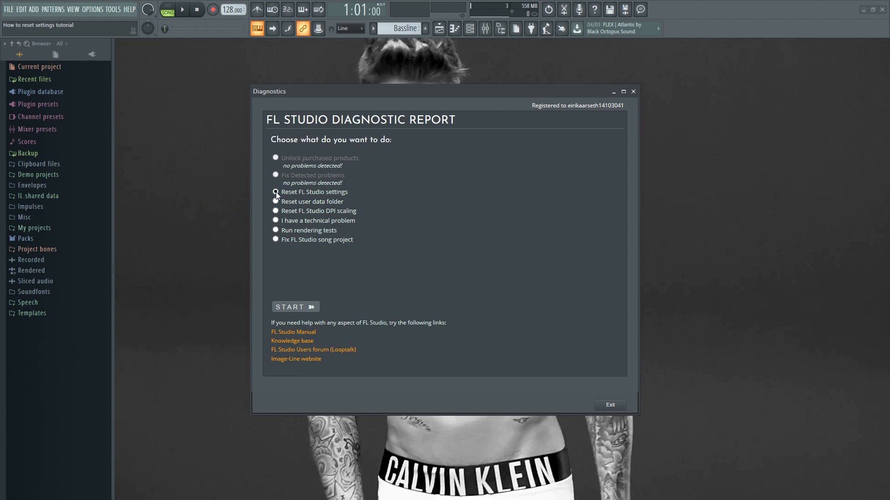
left_click(295, 306)
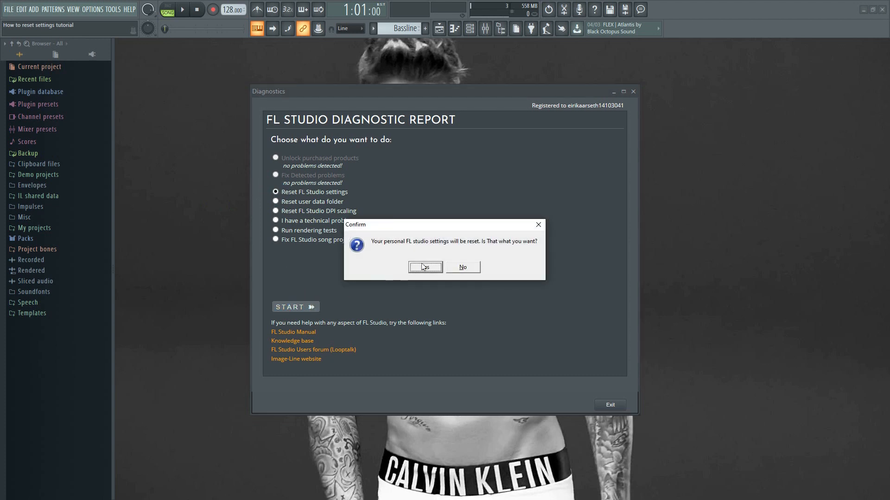
left_click(425, 267)
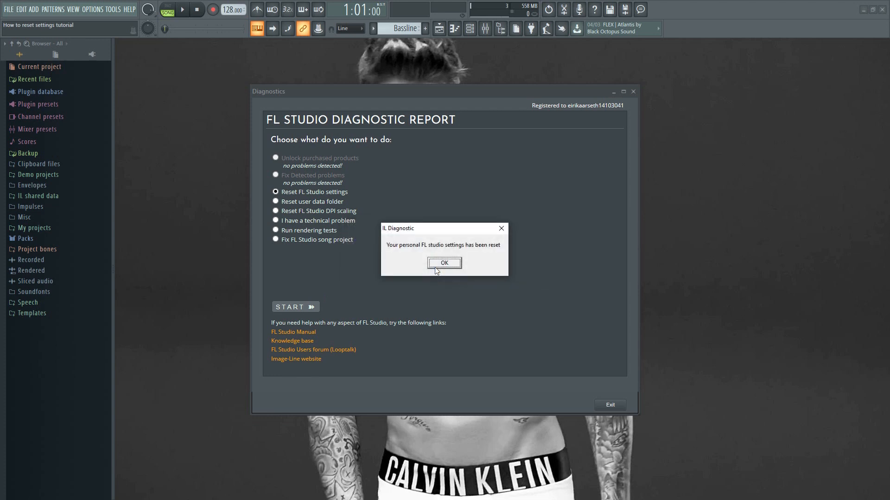
left_click(444, 262)
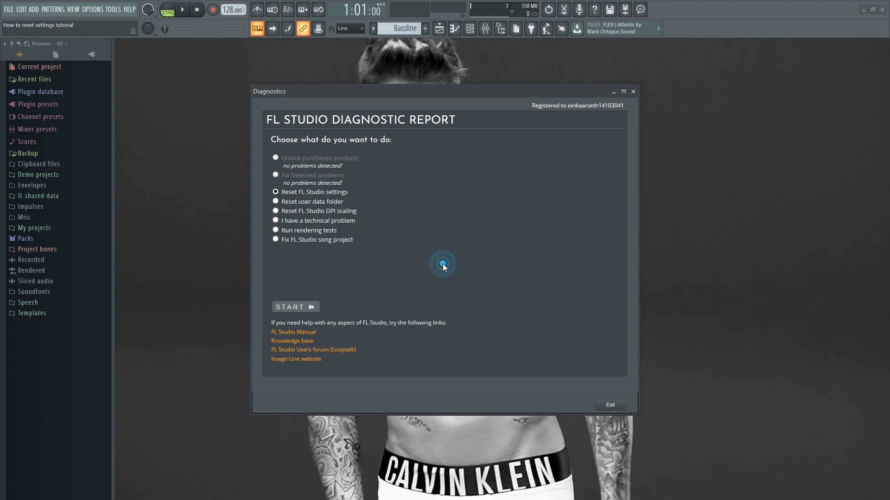
left_click(442, 264)
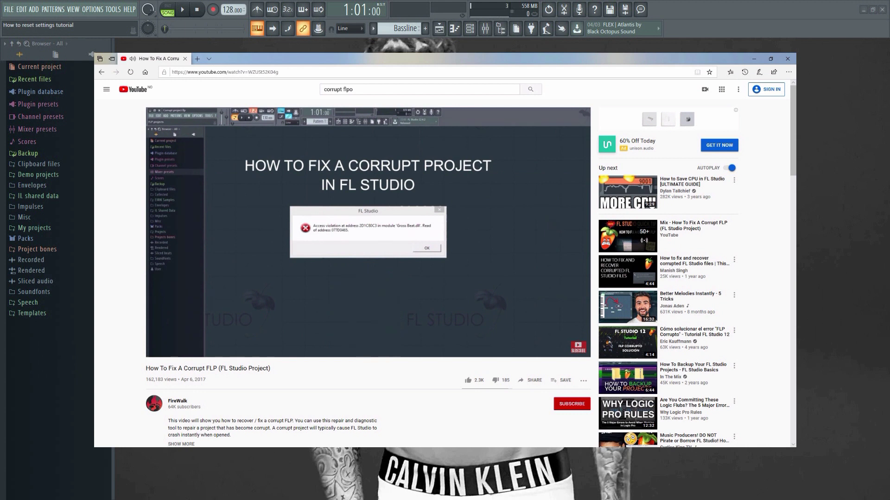
left_click(787, 59)
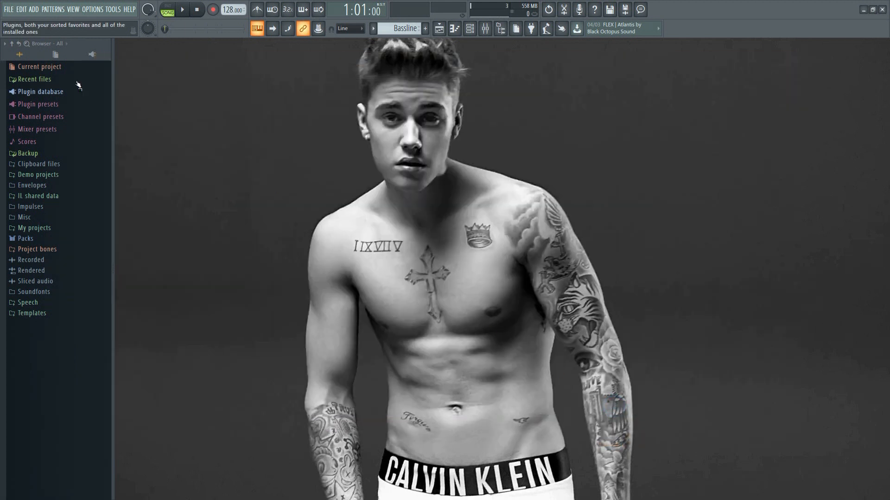
Quit without saving NewStuff.flp, relaunch FL Studio 20, and open the Image-Line folder.
left_click(6, 8)
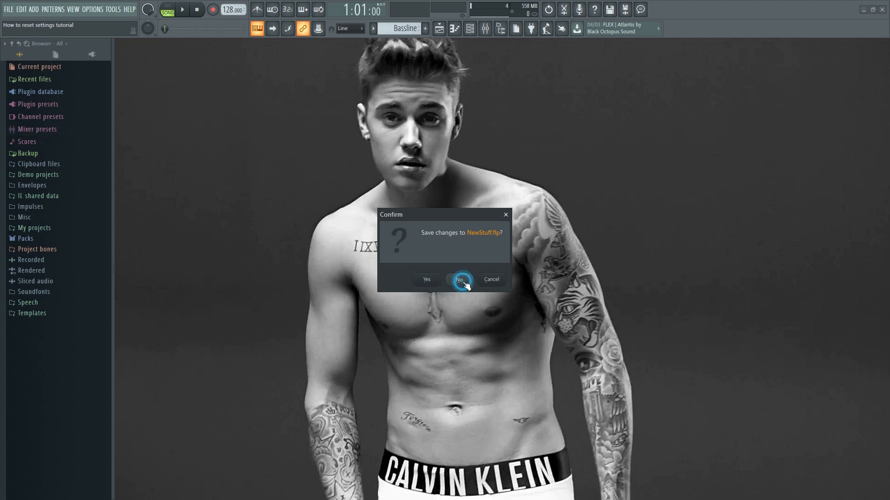
left_click(459, 280)
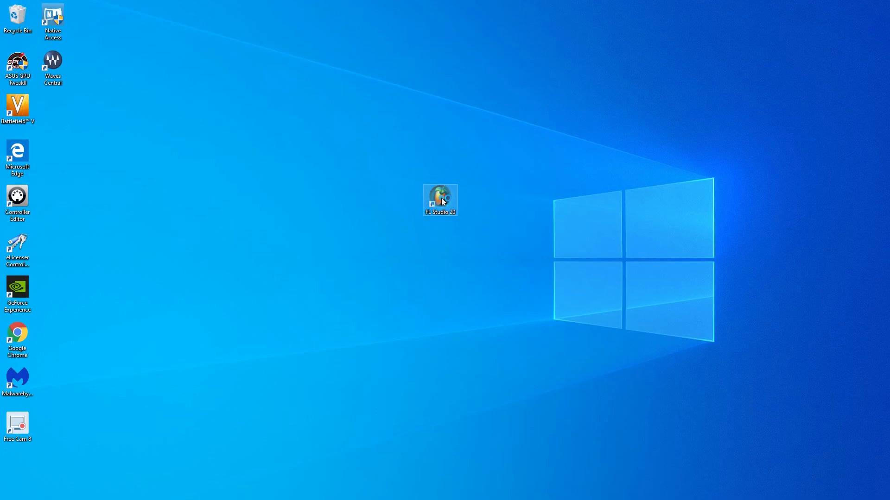
double_click(439, 198)
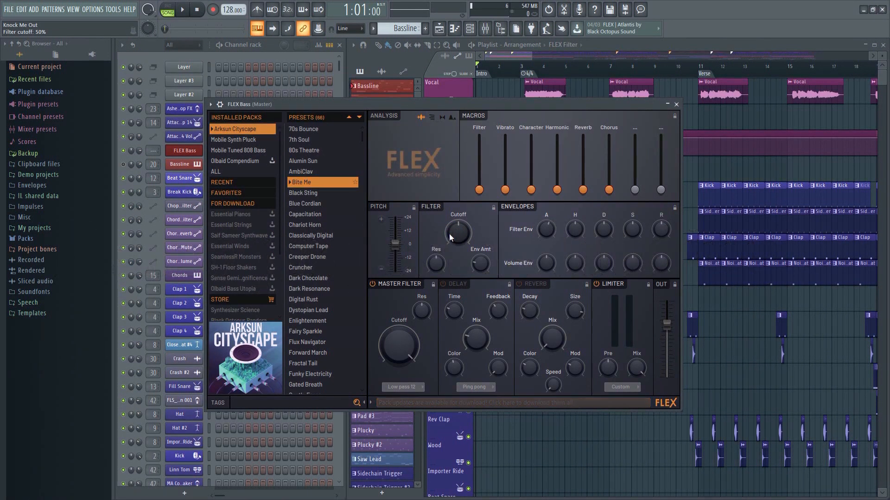
left_click(677, 104)
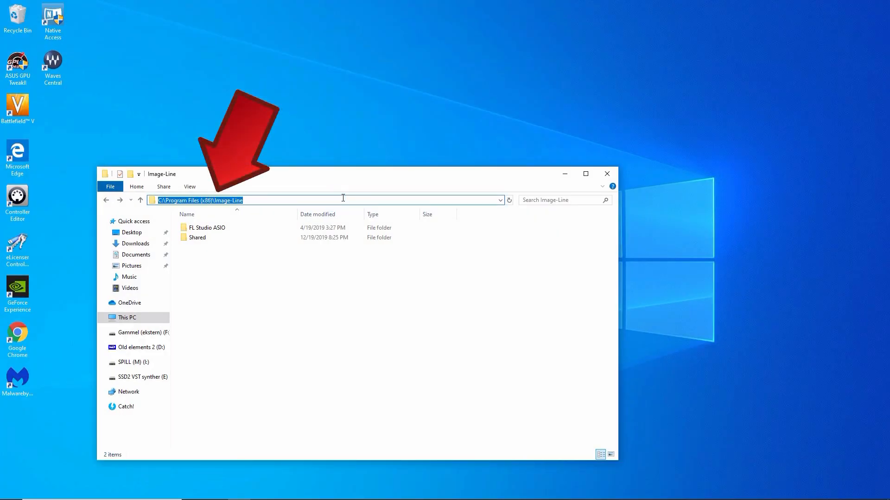
Open Shared > Start > FL Studio 20, run Reset settings, and close its warning.
double_click(194, 237)
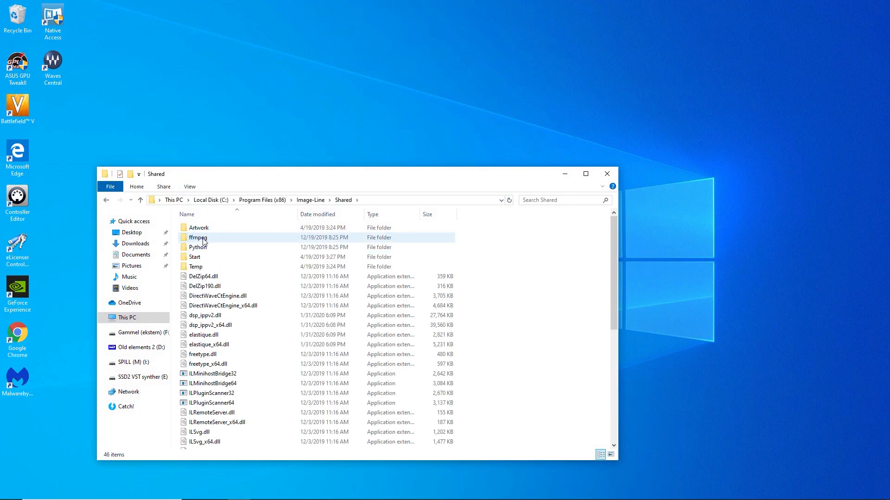
left_click(195, 256)
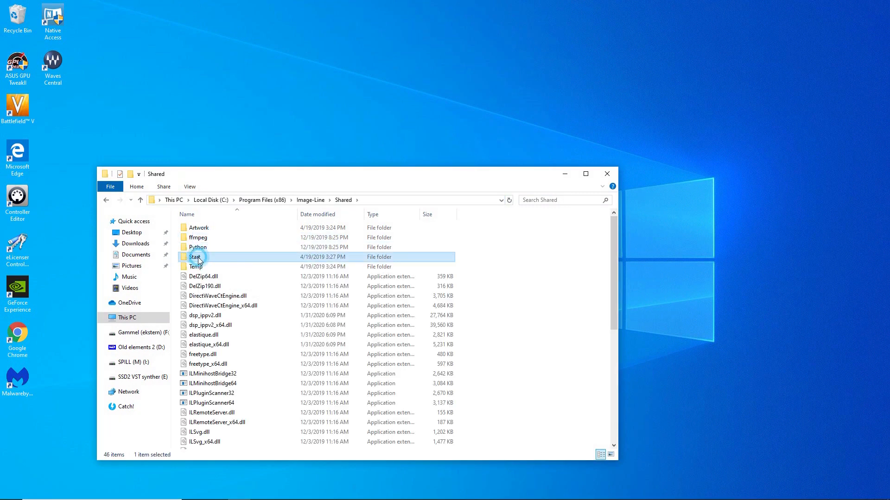
double_click(195, 257)
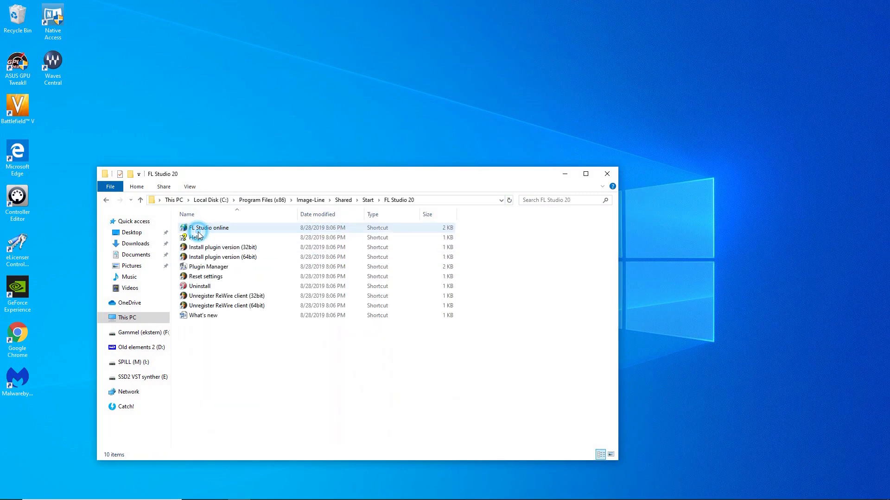
left_click(206, 276)
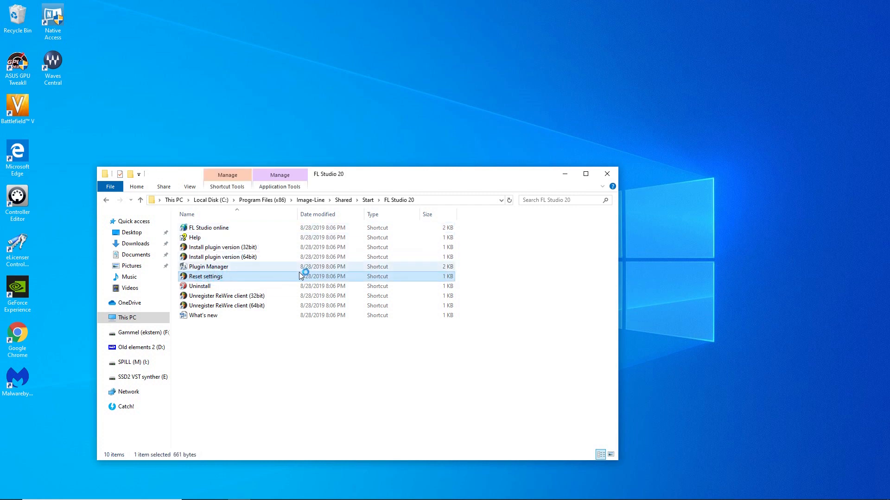
double_click(205, 276)
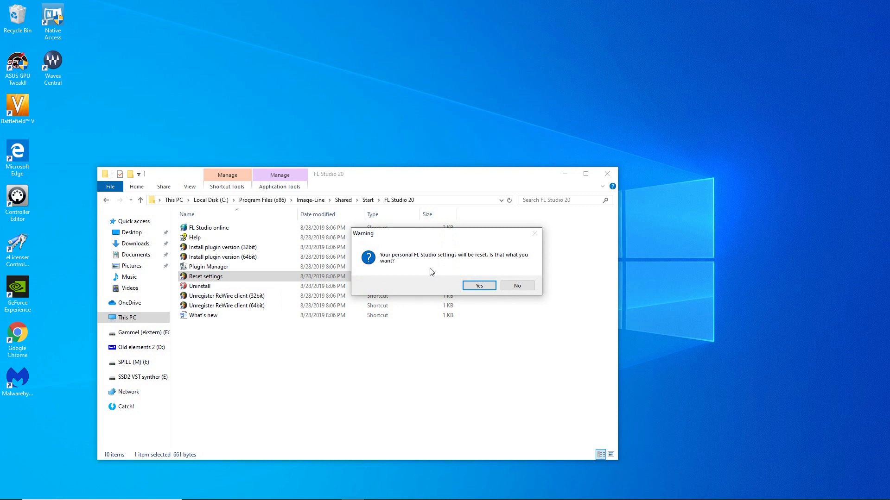
mouse_move(493, 339)
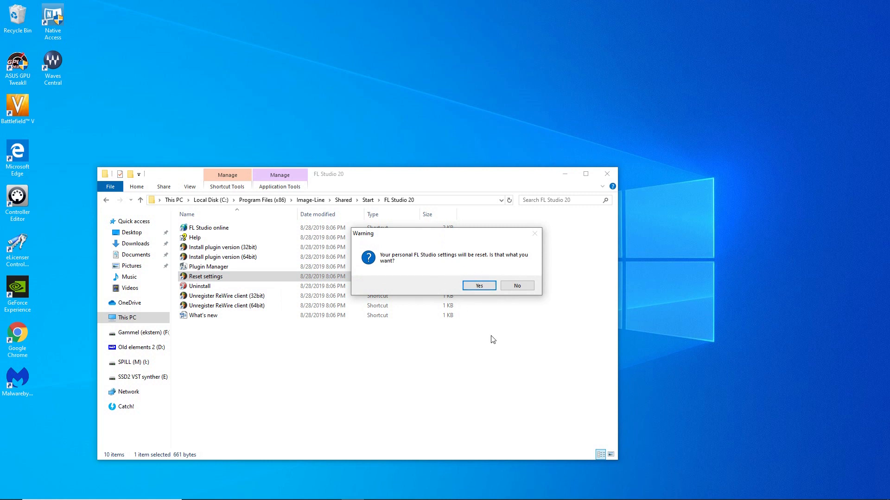
mouse_move(547, 234)
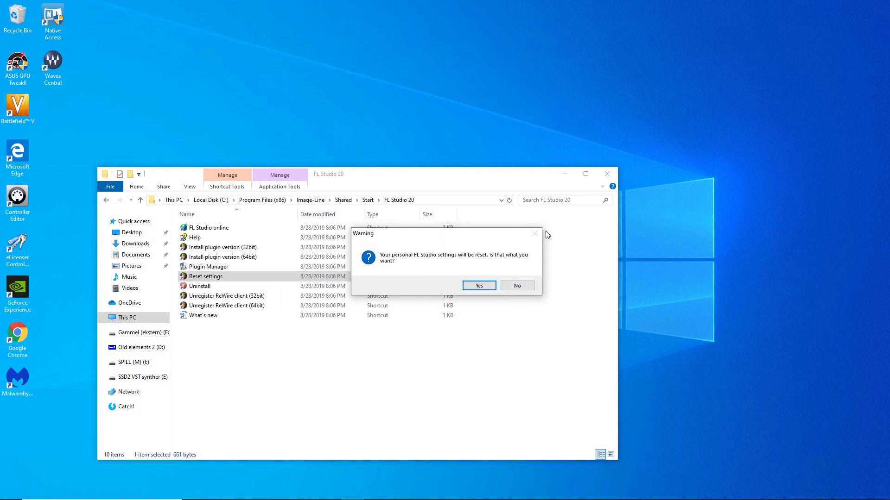
left_click(108, 200)
type("reset")
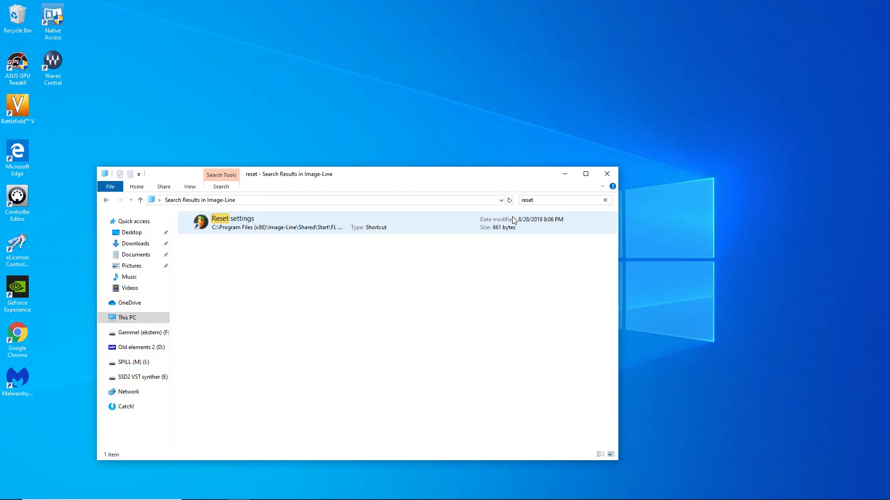
Launch Reset settings from the Image-Line 'reset' search results.
left_click(288, 227)
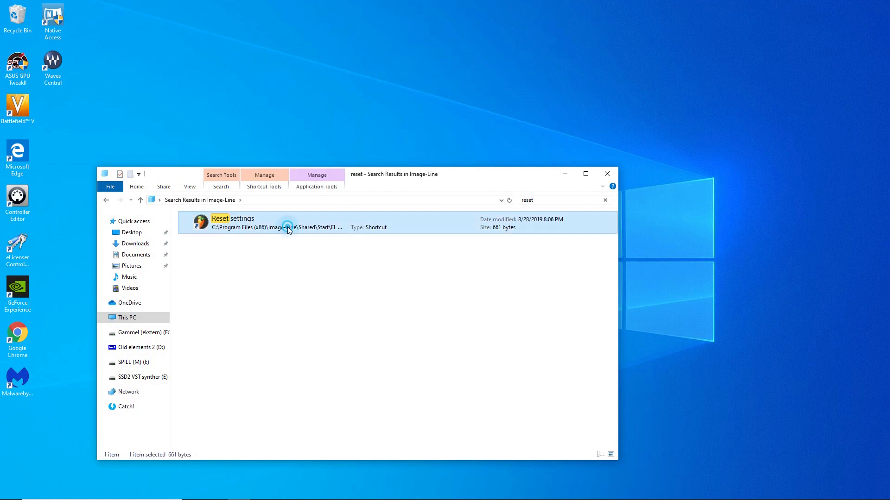
double_click(232, 222)
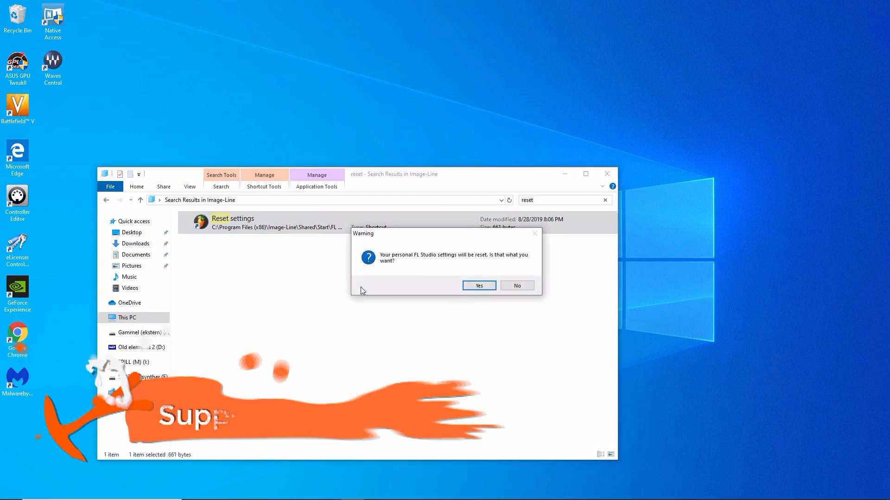